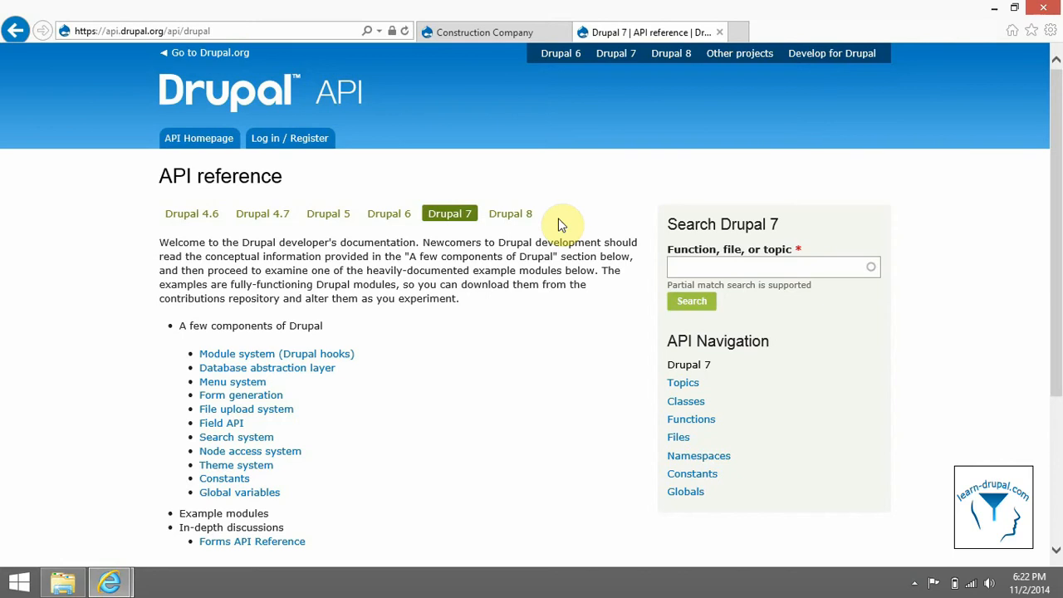
- Search the Drupal 7 API for hook_menu and reach its reference page
click(772, 265)
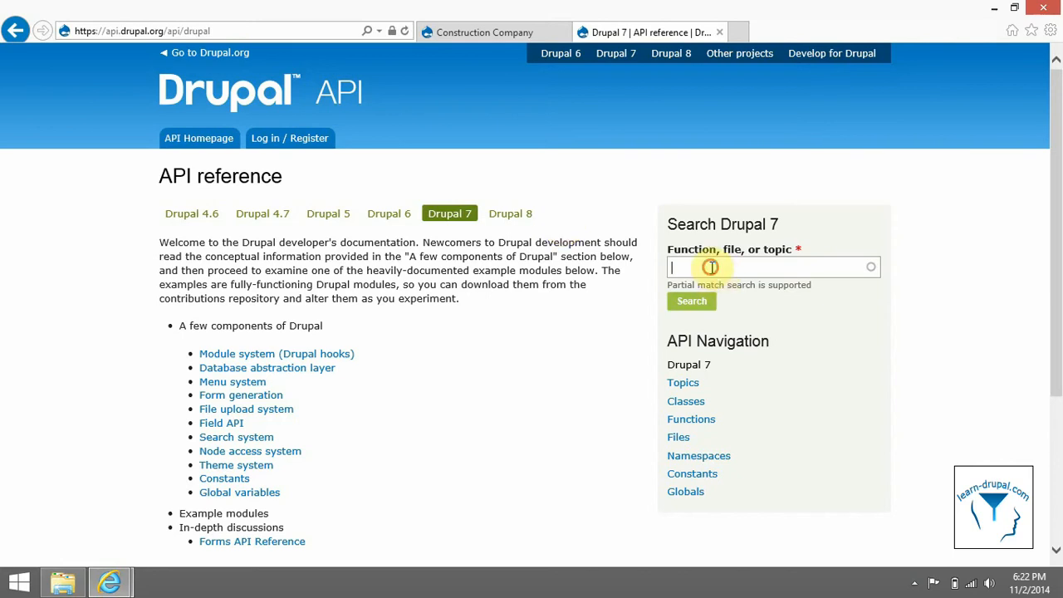
text(h)
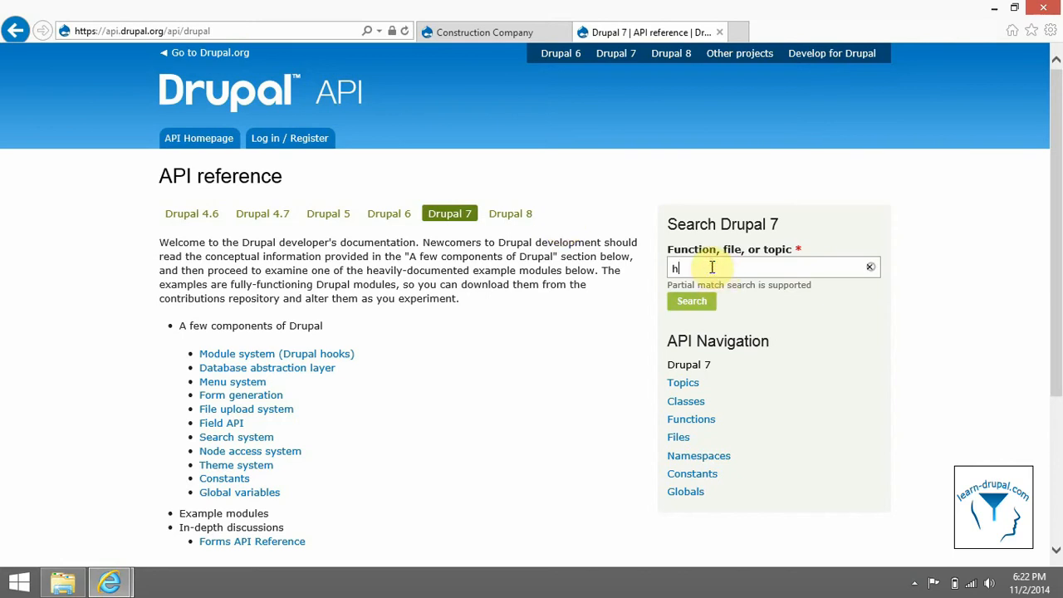
text(ook_menu)
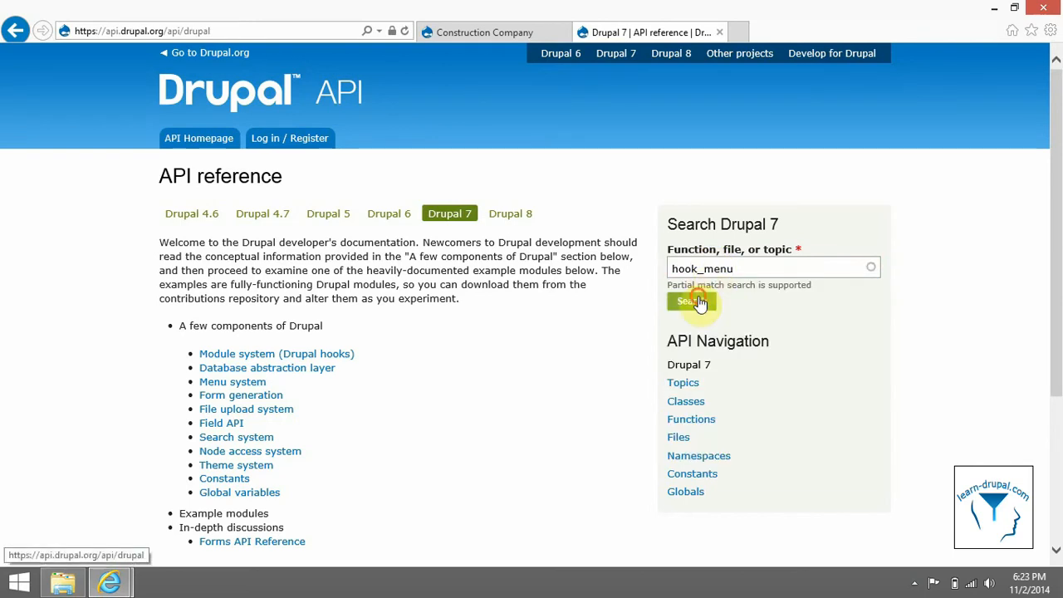
click(691, 300)
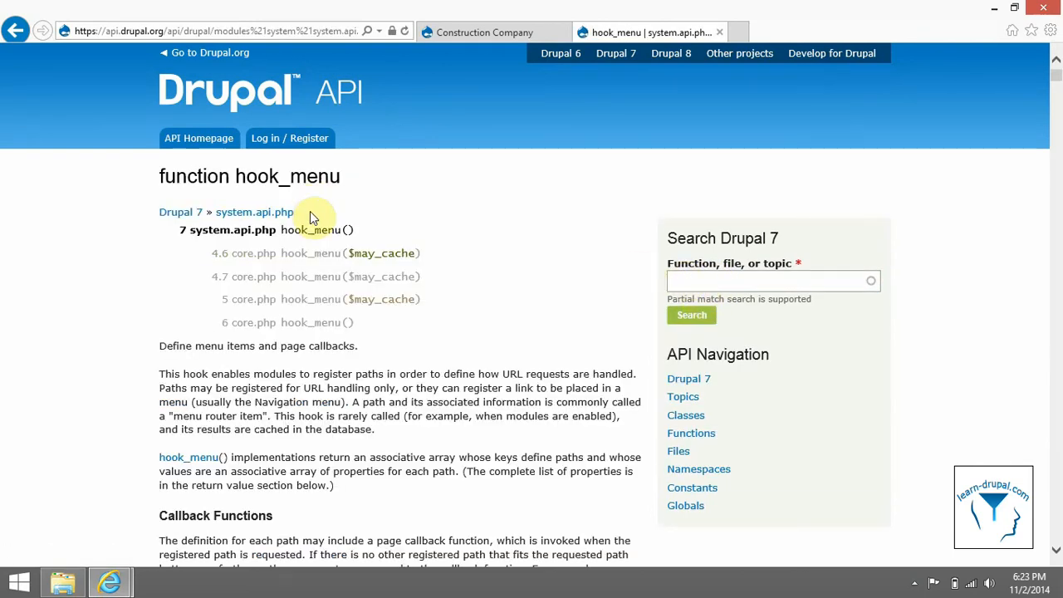
mouse_move(335, 368)
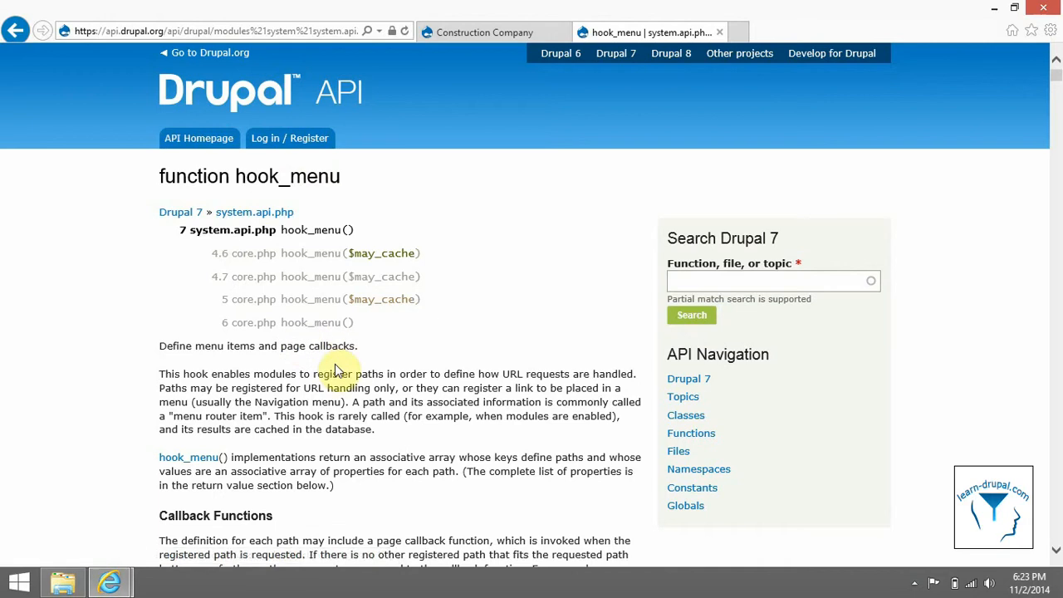
scroll(down, 3)
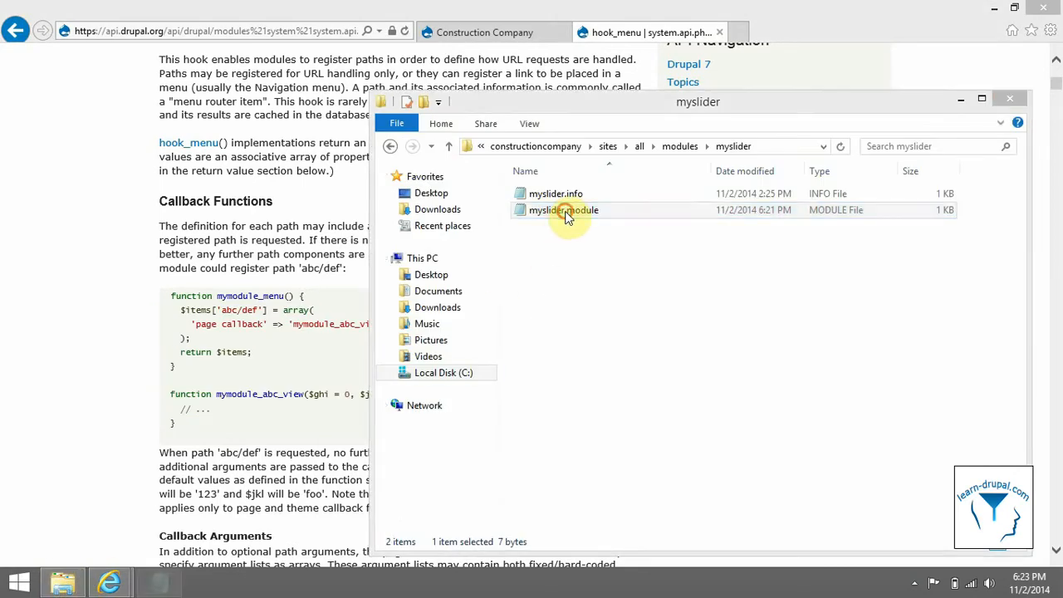
- Open myslider.module in Notepad with the test/mypath menu item code and save it
double_click(563, 209)
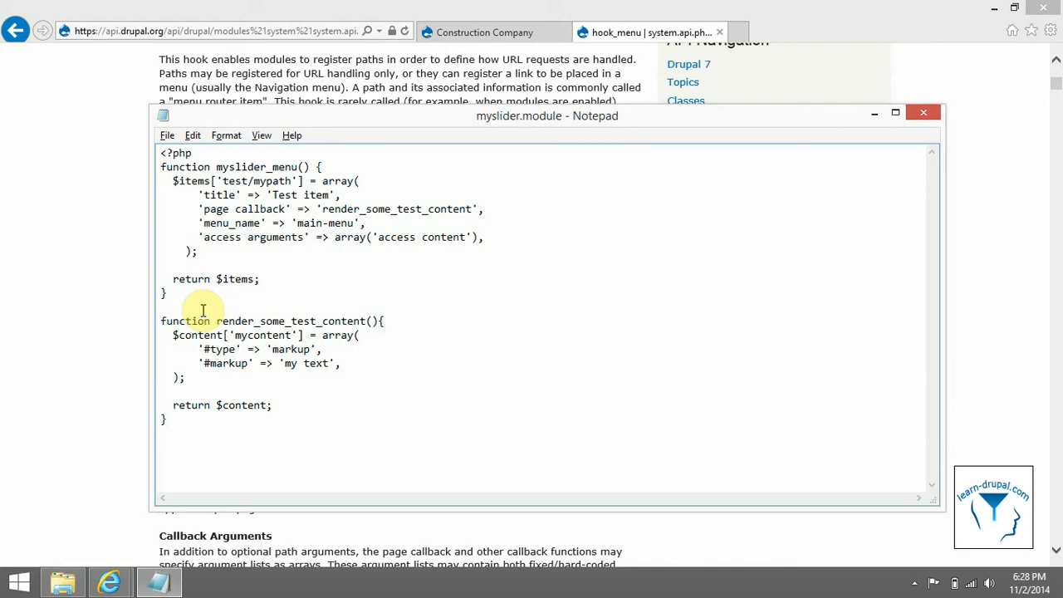
click(166, 134)
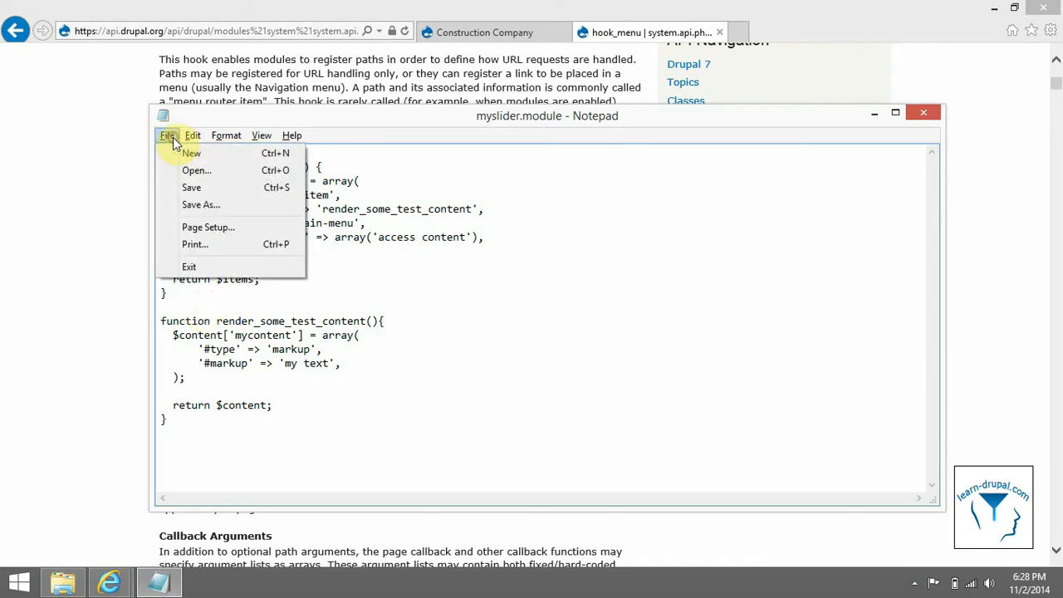
click(166, 136)
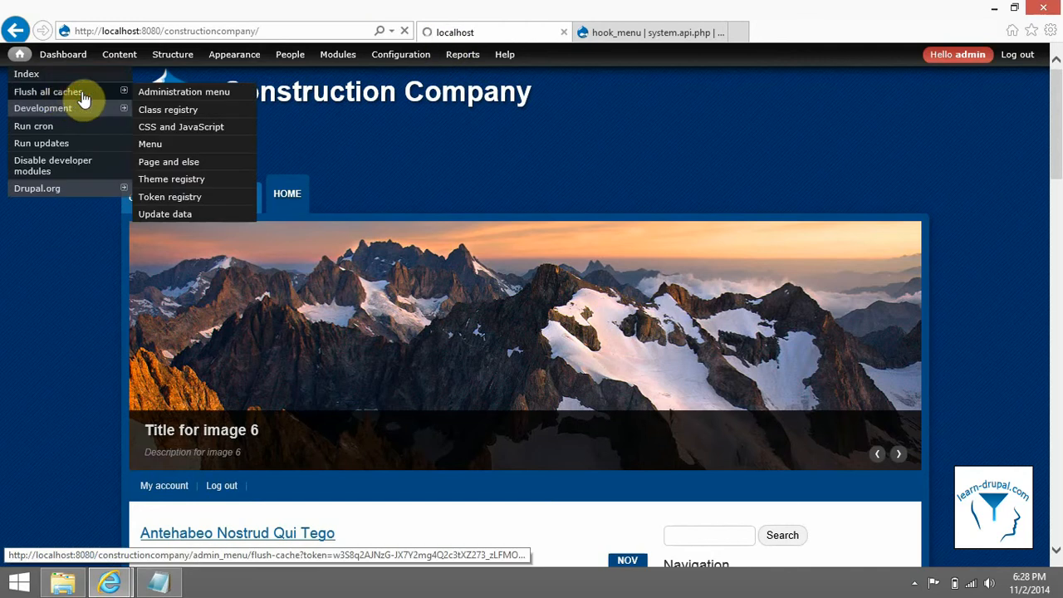
- Flush all caches and visit the new Test item tab showing 'my text'
click(46, 91)
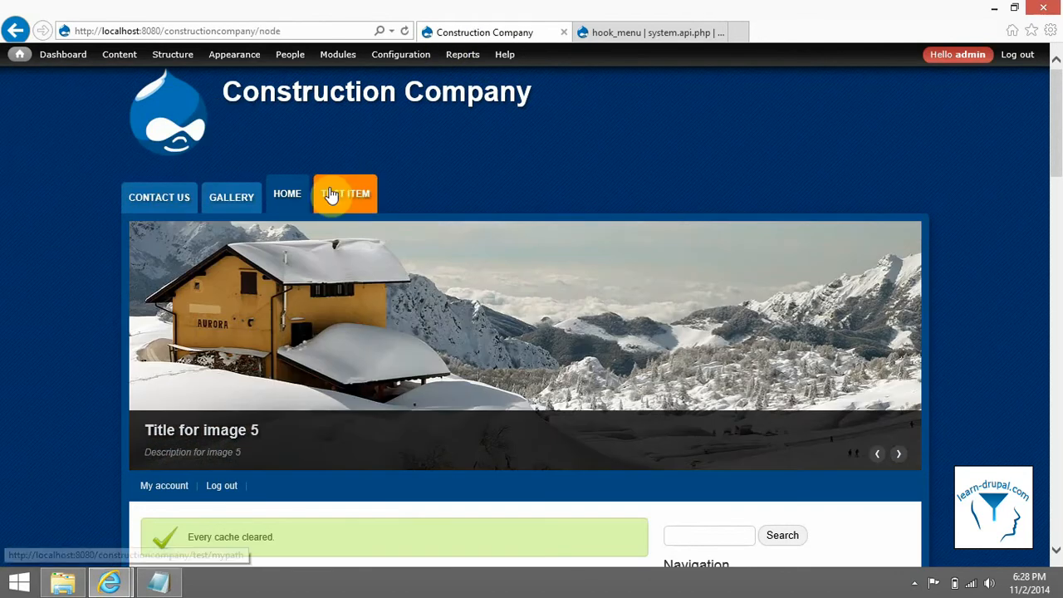
click(346, 193)
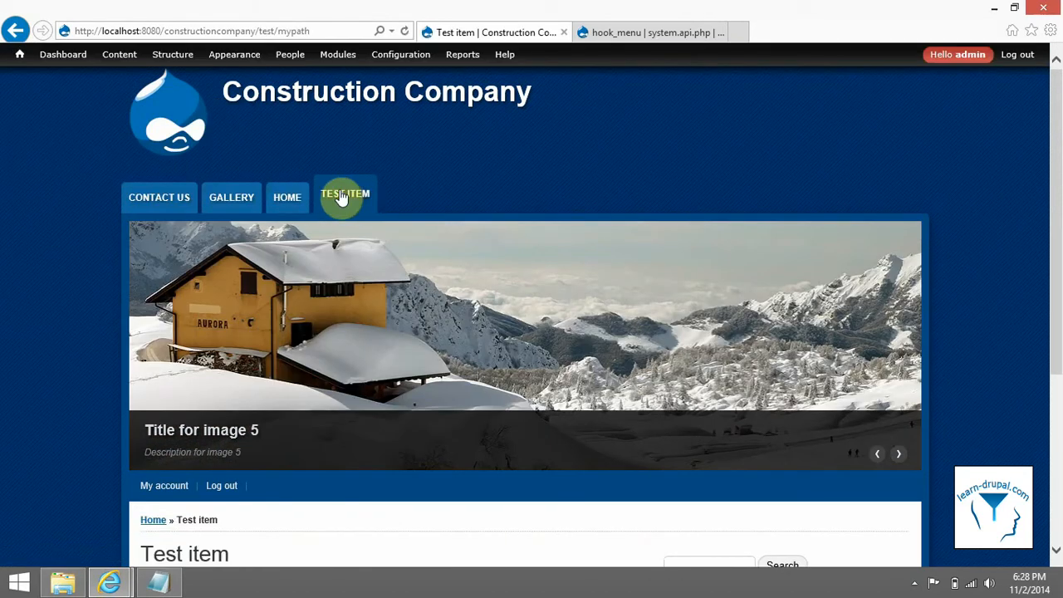
scroll(down, 3)
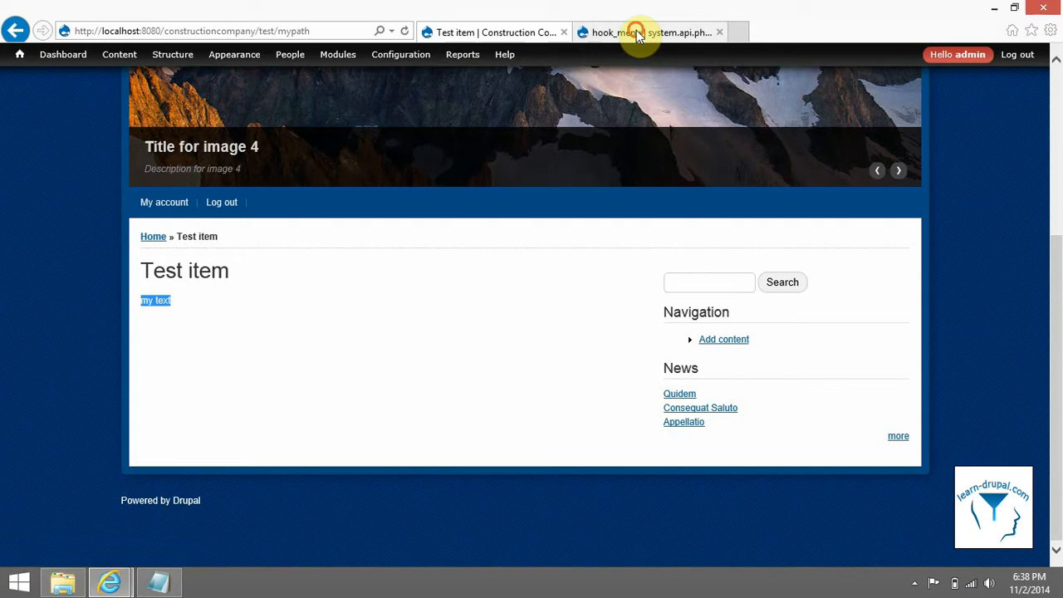
- Scroll the hook_menu docs to the callback-functions example, then bring the module code back up
click(648, 31)
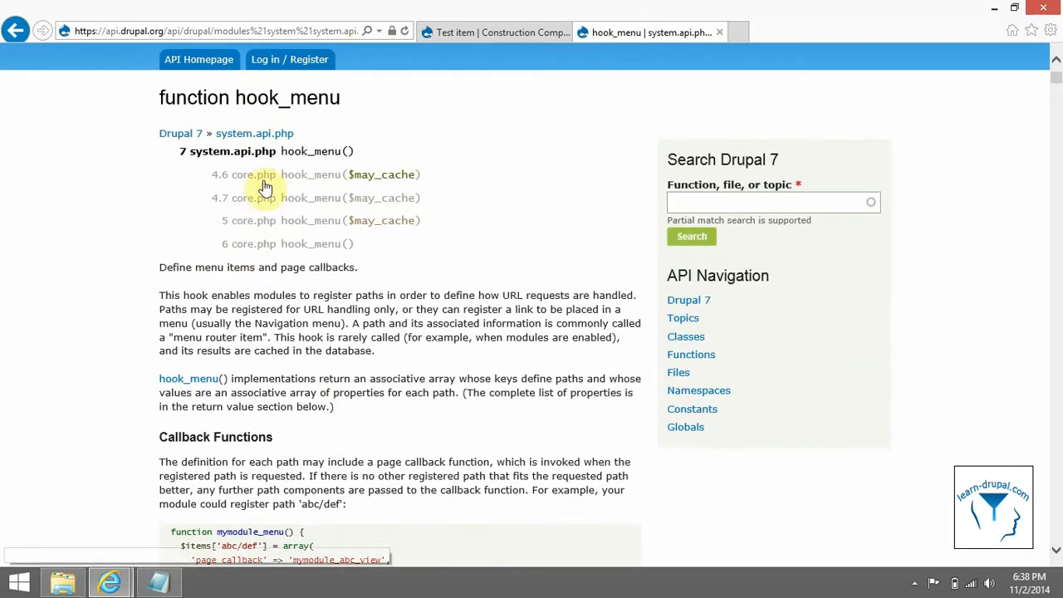
scroll(down, 3)
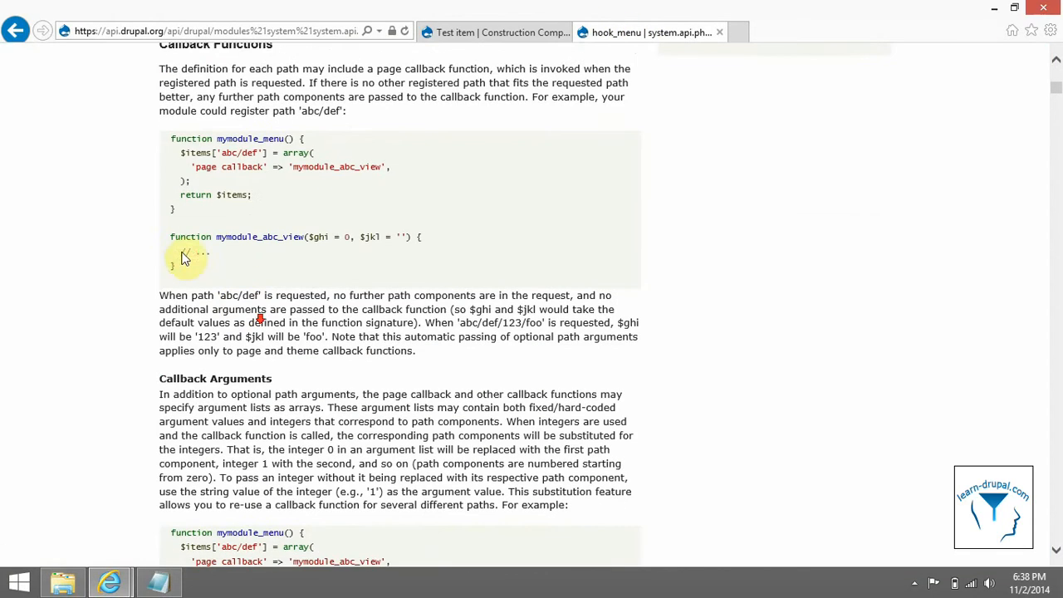
drag(169, 139, 174, 266)
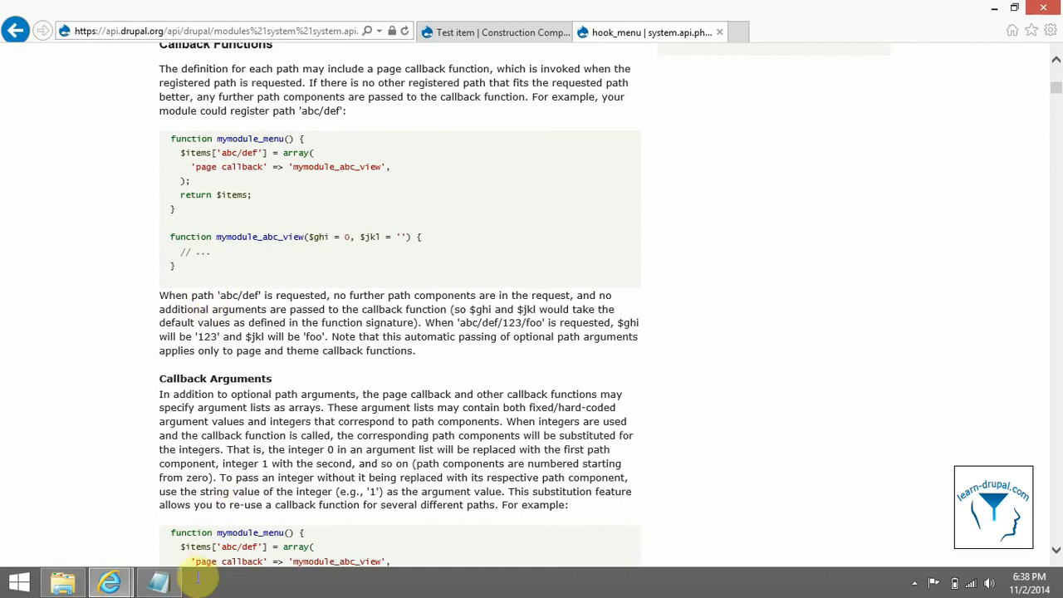
click(158, 581)
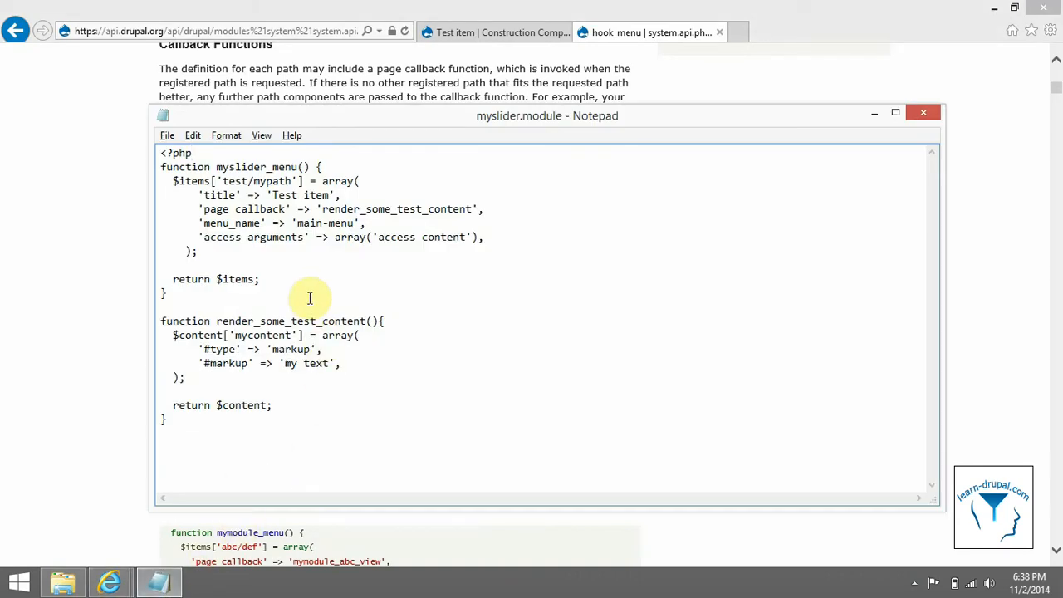
click(191, 152)
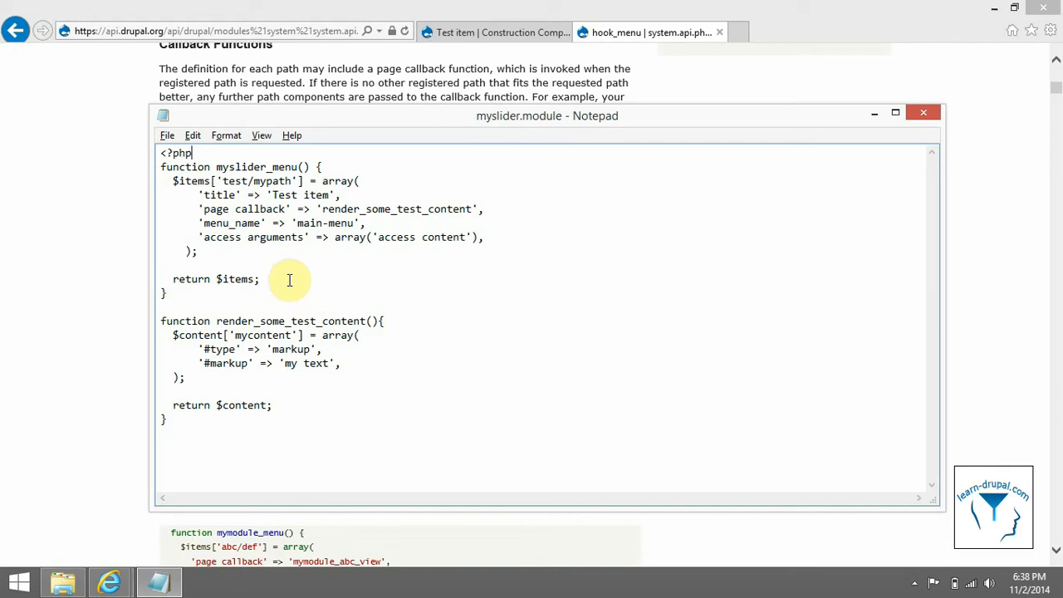
double_click(241, 166)
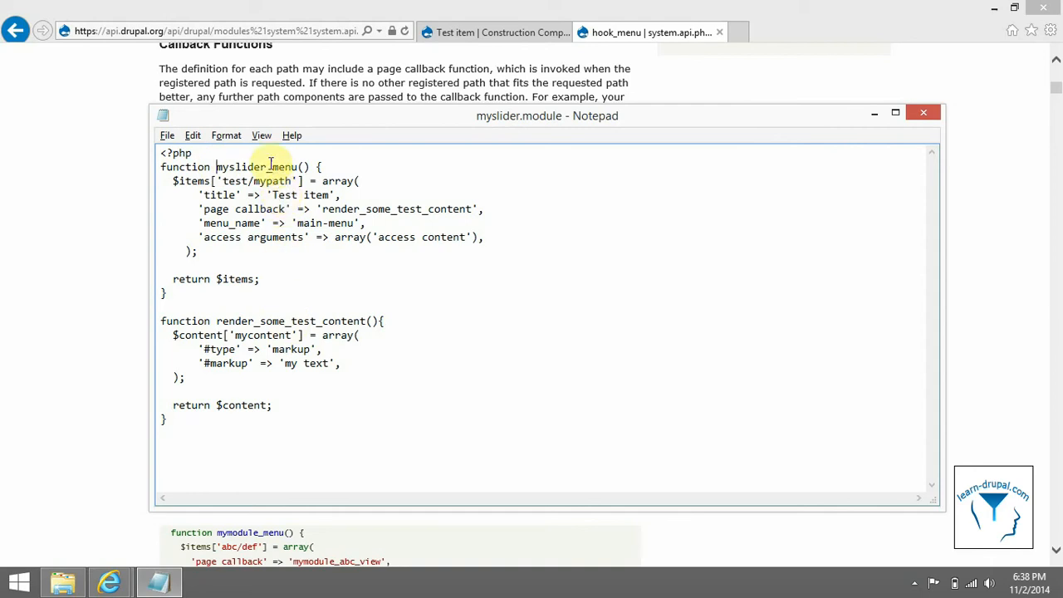
double_click(239, 166)
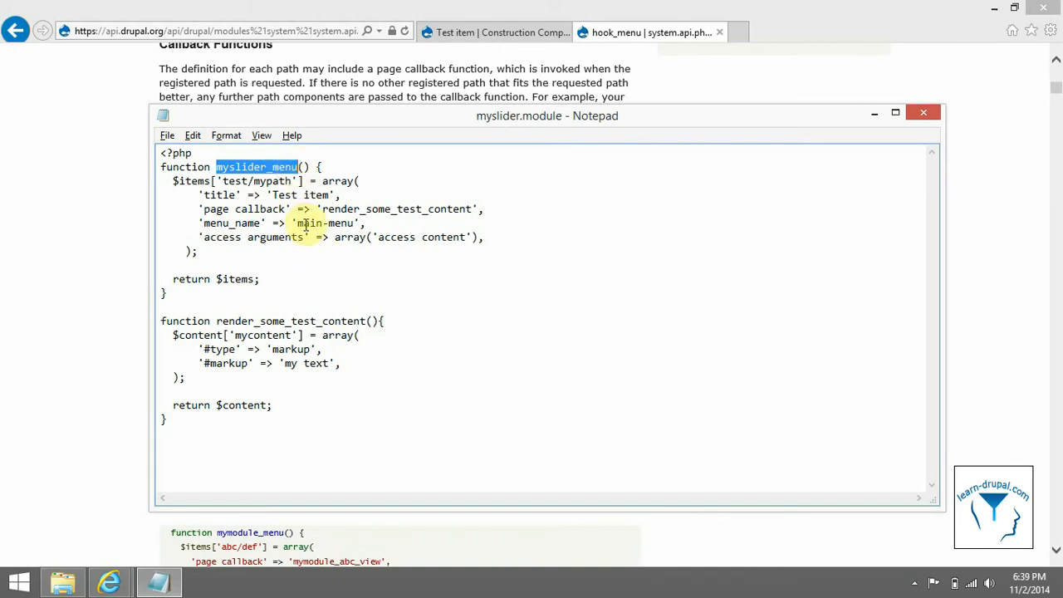
double_click(240, 182)
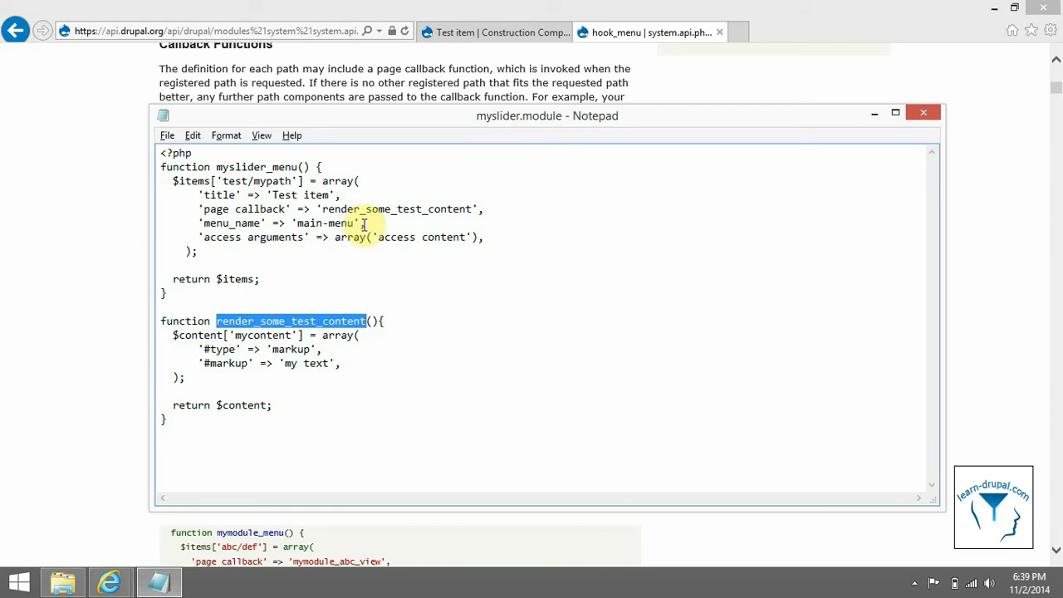
double_click(399, 209)
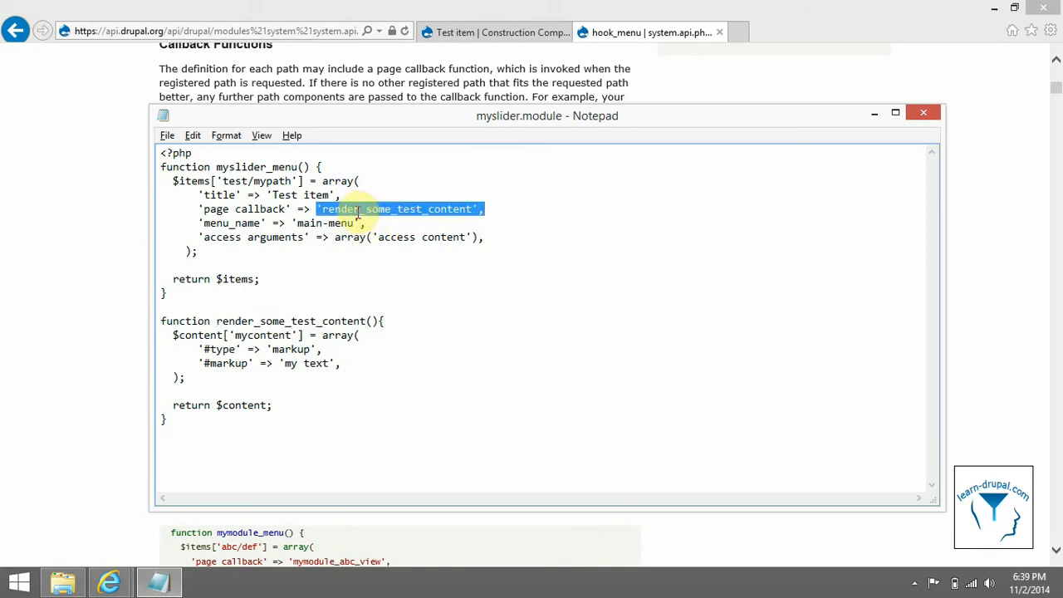
mouse_move(349, 243)
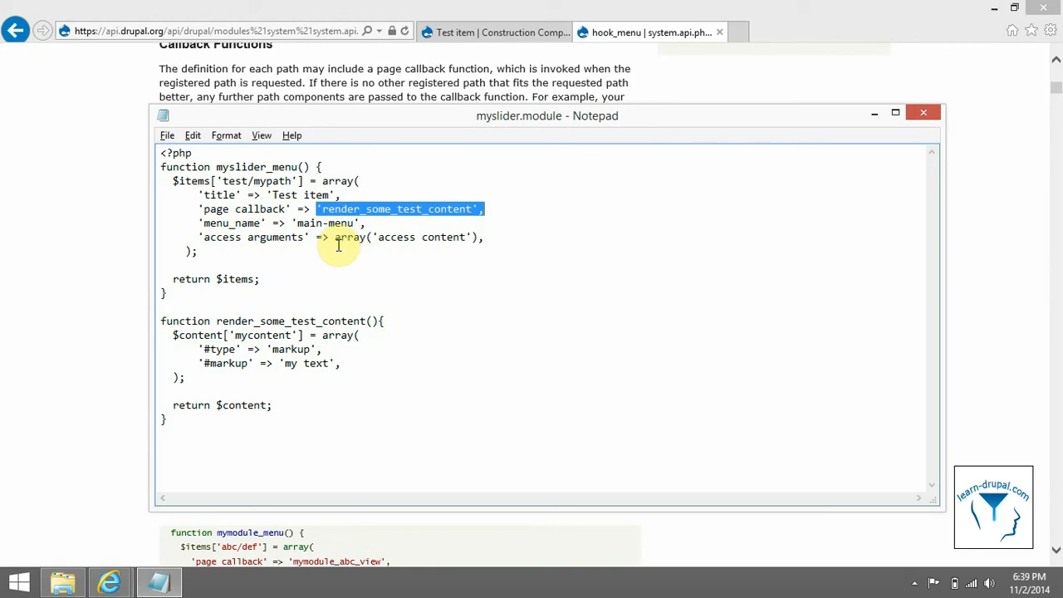
mouse_move(235, 223)
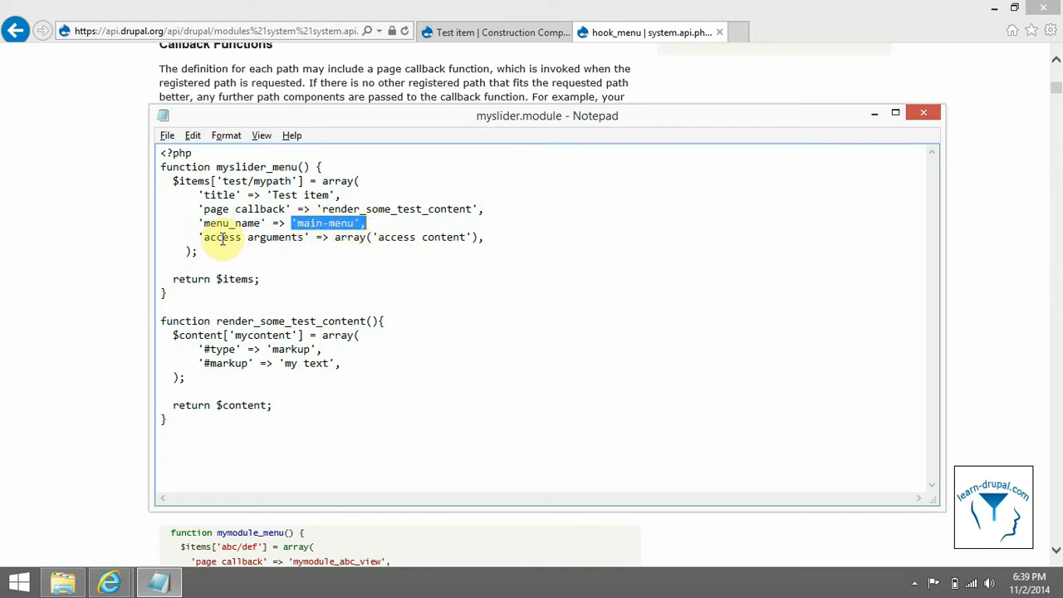
double_click(256, 236)
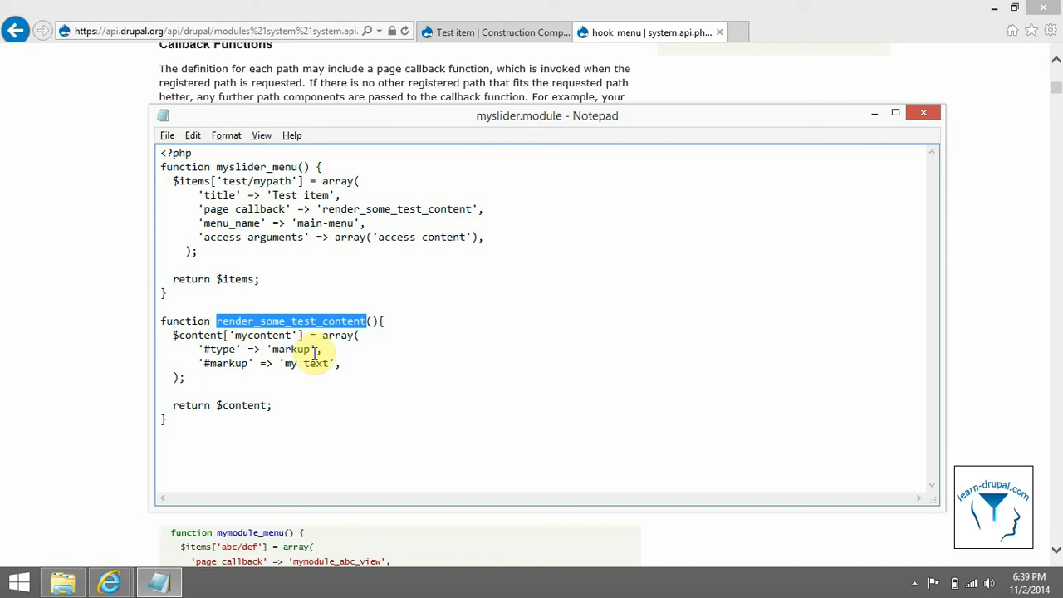
click(174, 335)
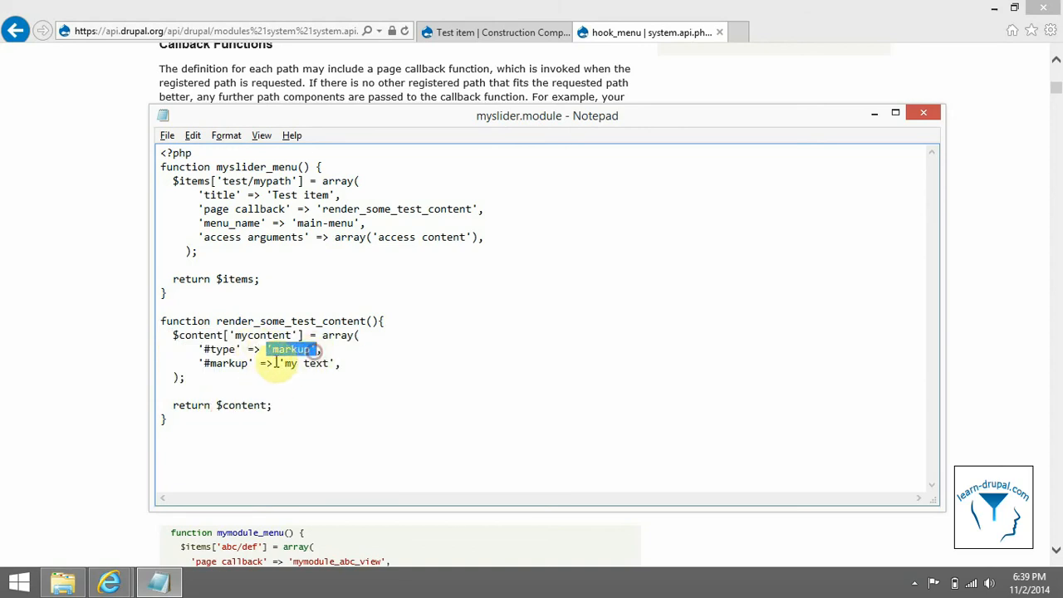
double_click(289, 363)
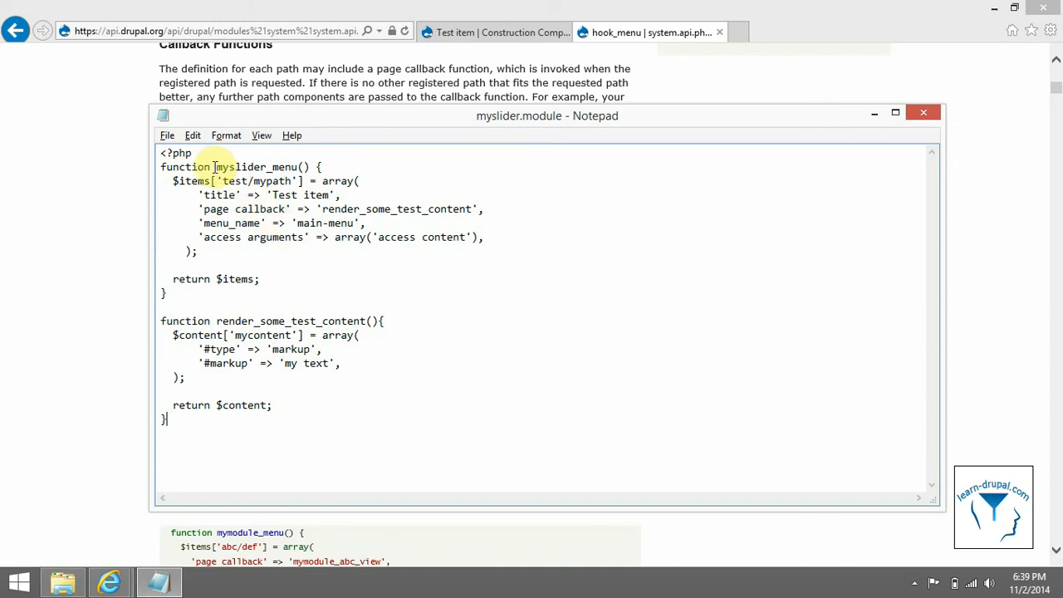
double_click(241, 166)
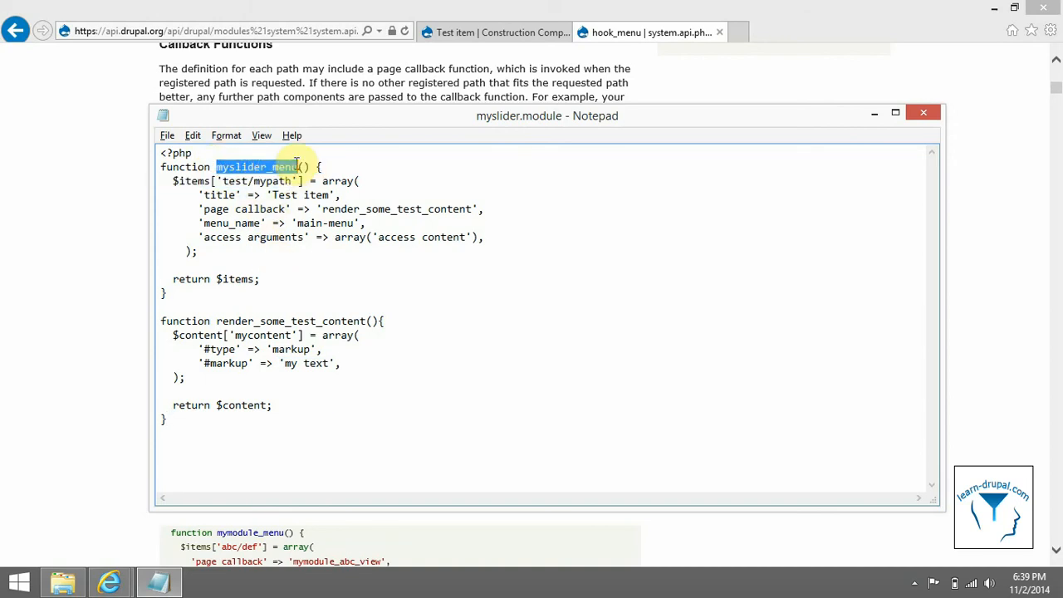